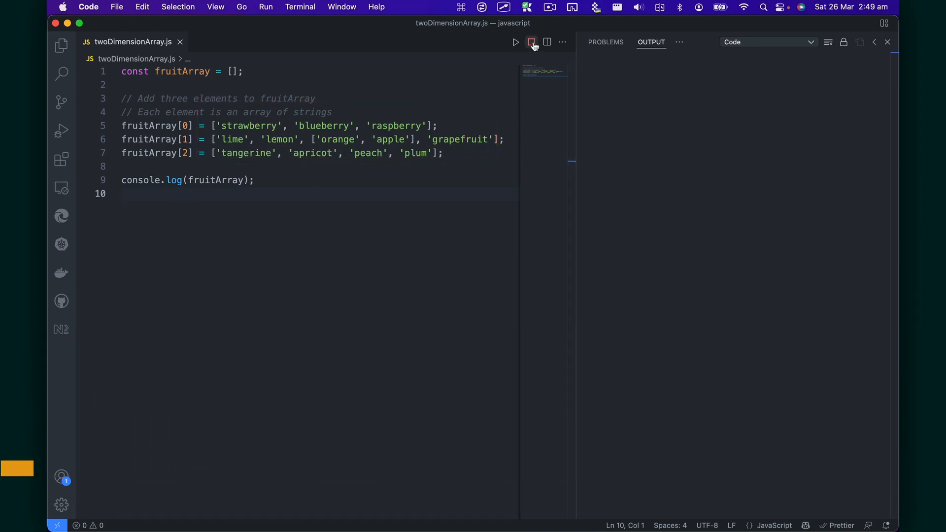
Run twoDimensionArray.js with Run Code to print the nested fruitArray.
left_click(532, 42)
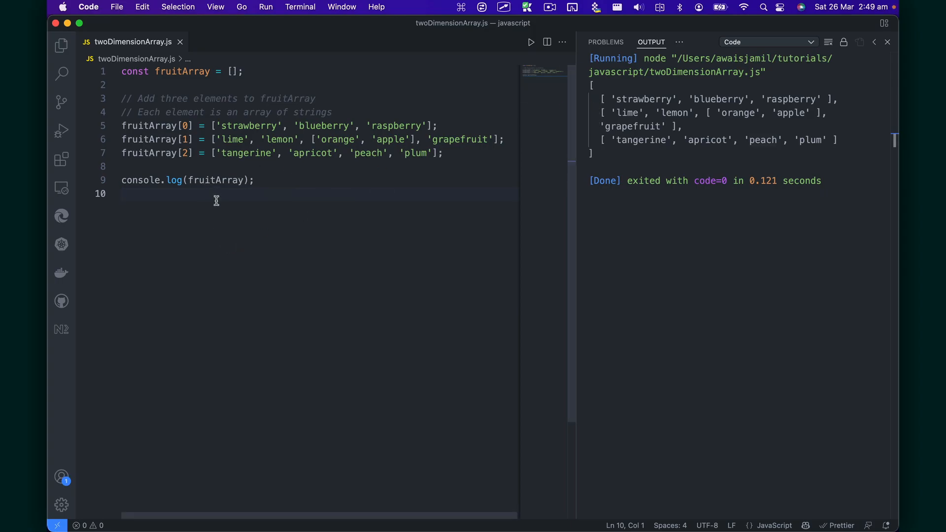
Add a console.log(fruitArray.flat()) line below the existing log.
type("console.log(")
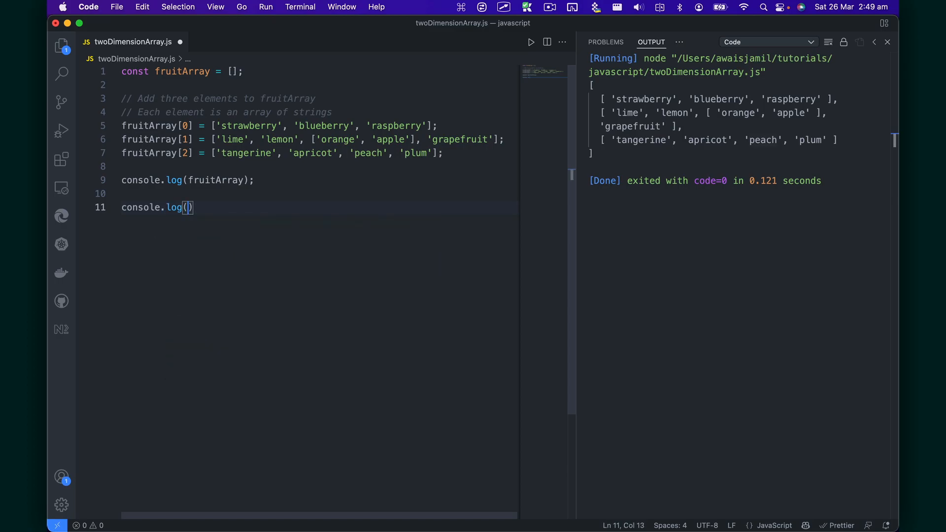
type("fruitArray")
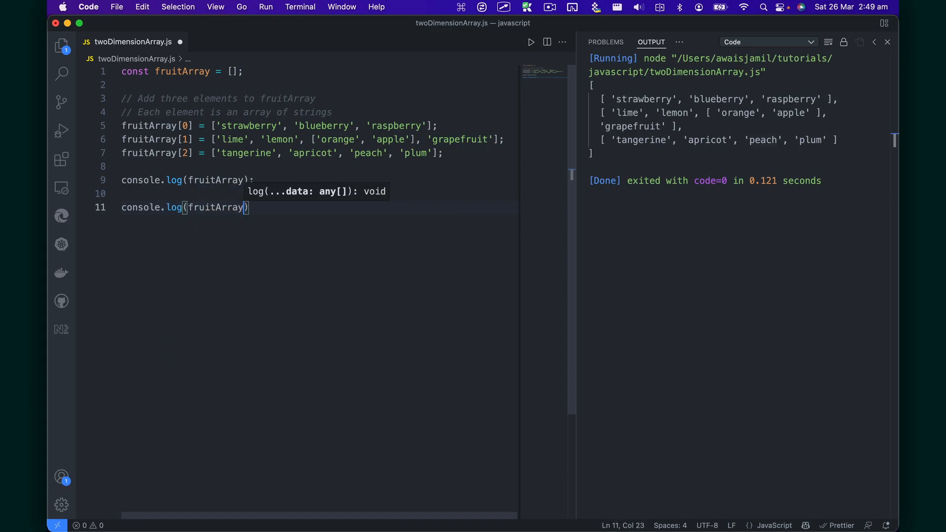
type(".")
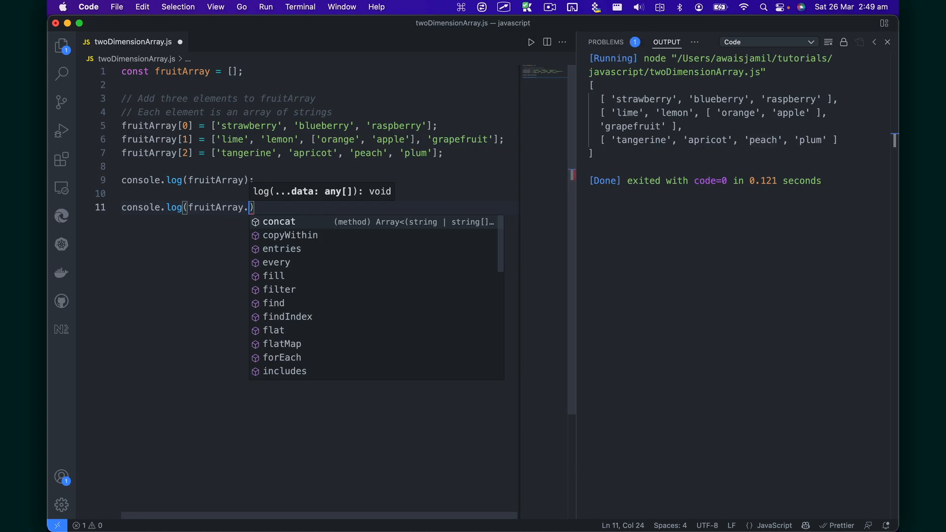
type("flat")
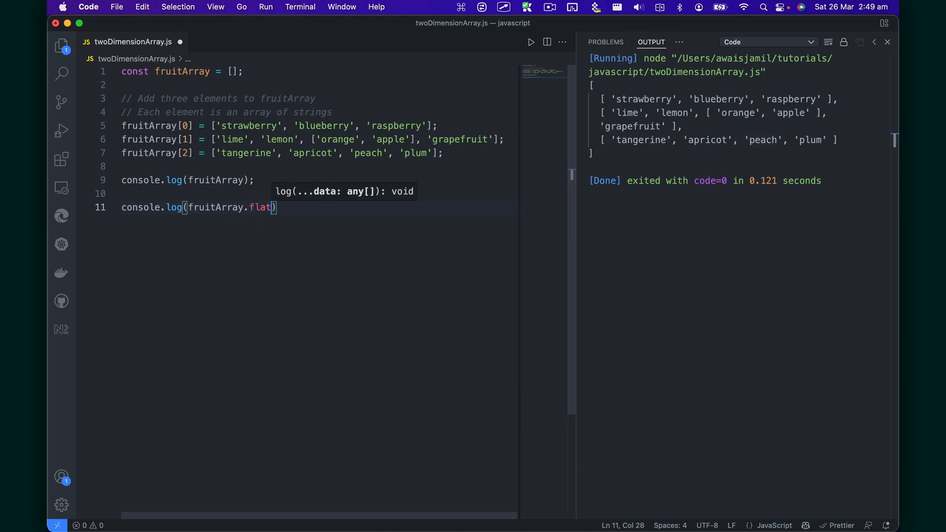
type("()")
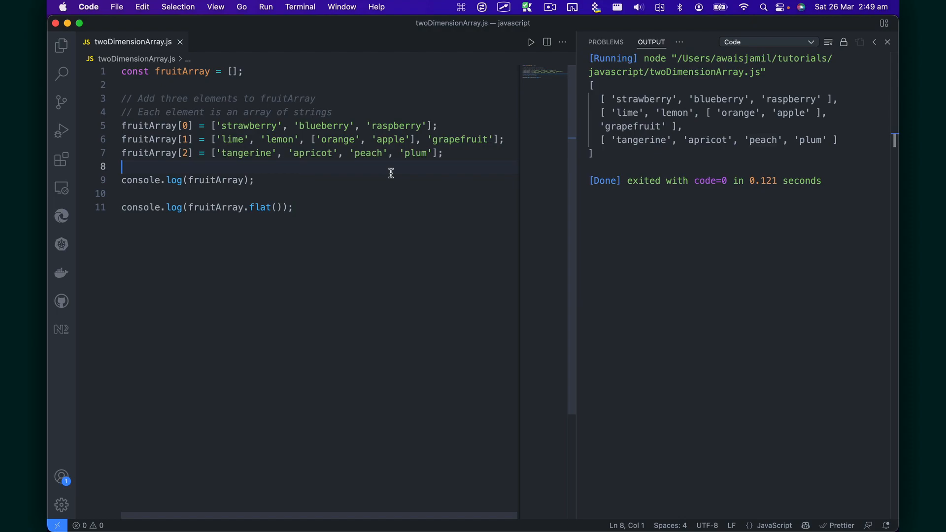
Run the script showing the flattened array and comment out the original log line.
key("Cmd+/")
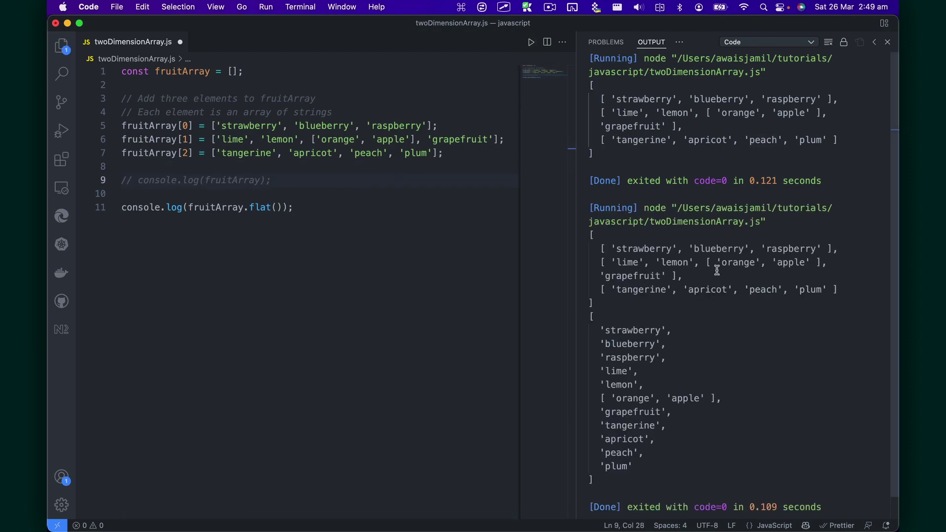
mouse_move(589, 235)
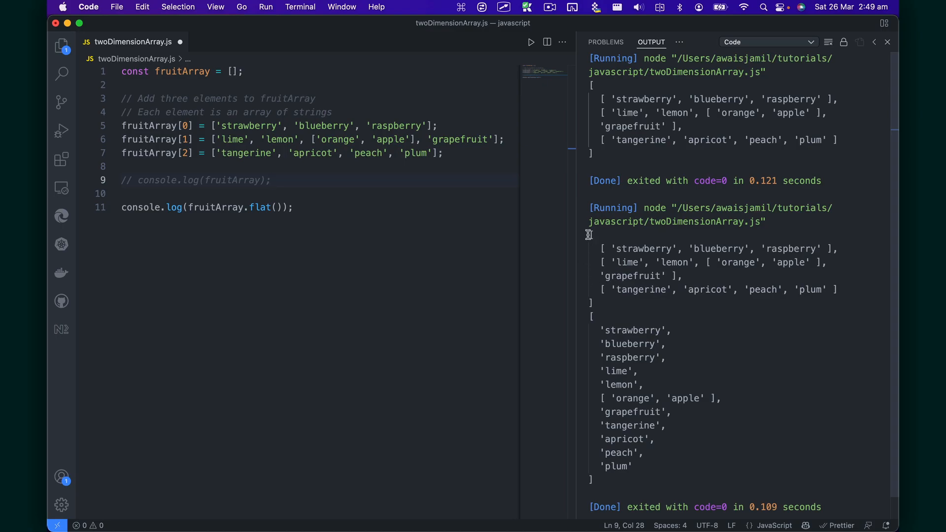
mouse_move(599, 310)
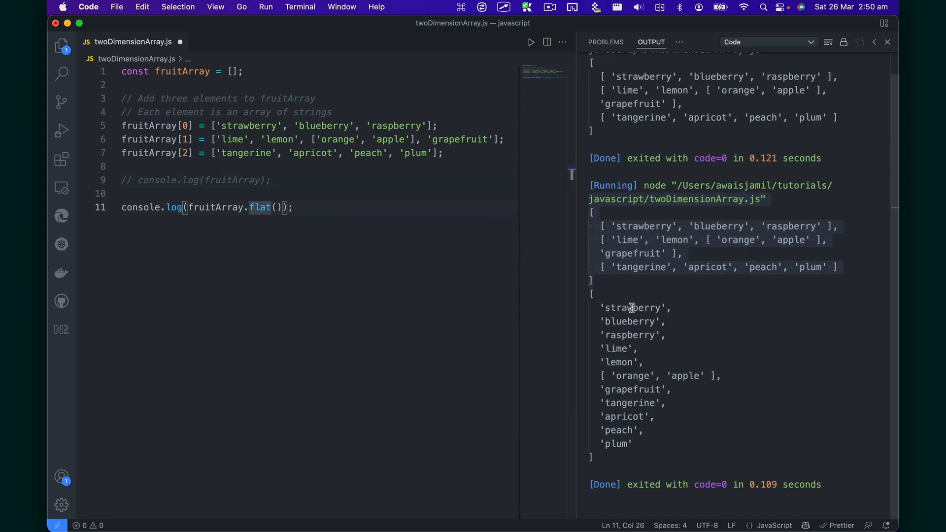
mouse_move(587, 296)
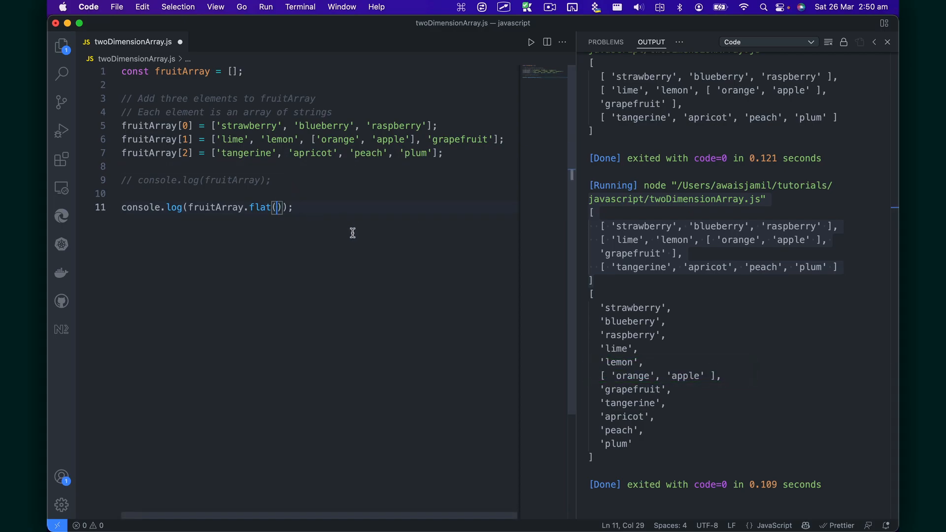
Change the call to fruitArray.flat(2) and rerun the script.
type("2")
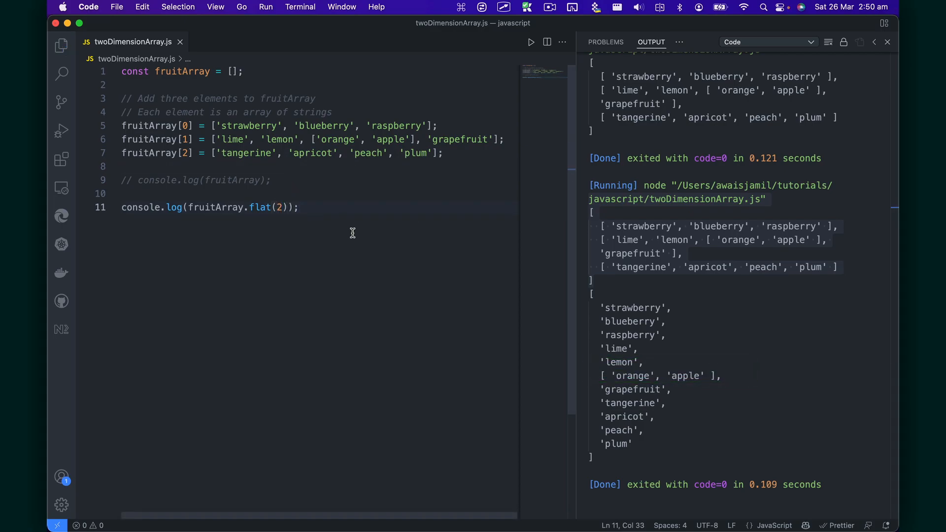
left_click(531, 42)
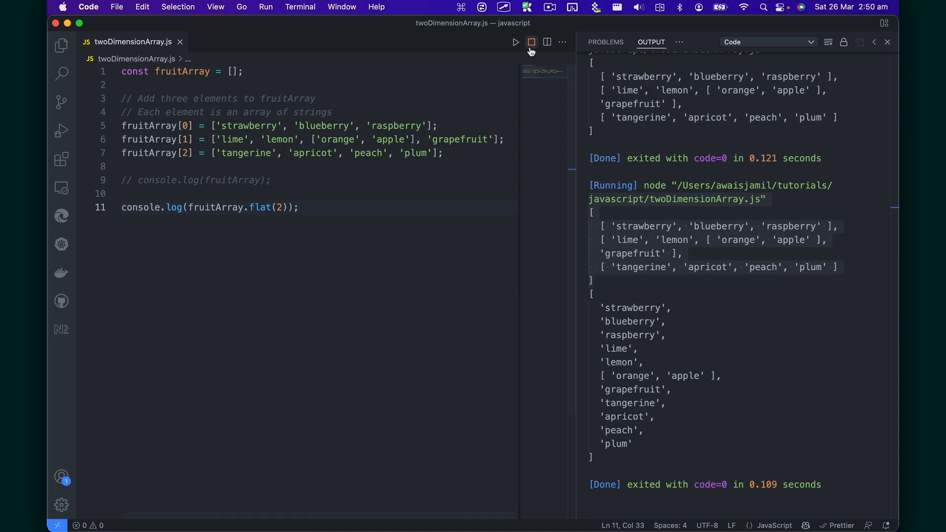
left_click(531, 42)
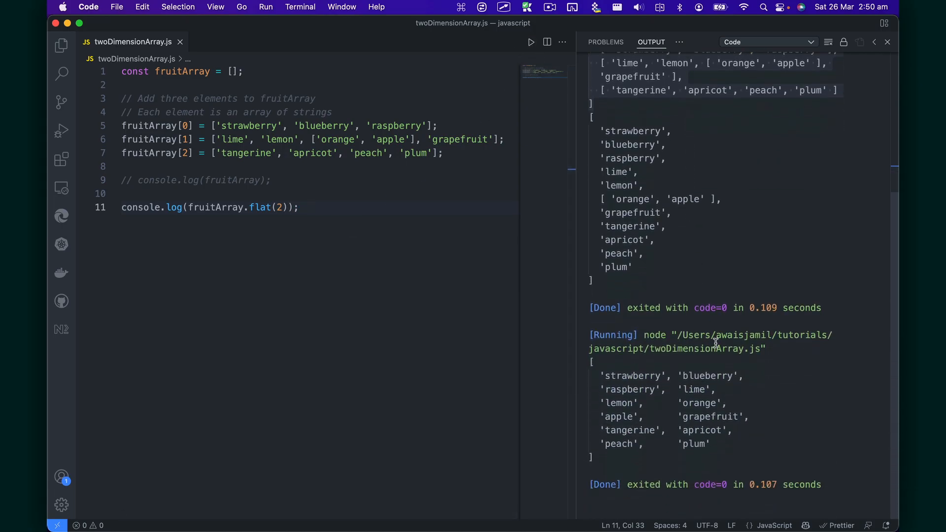